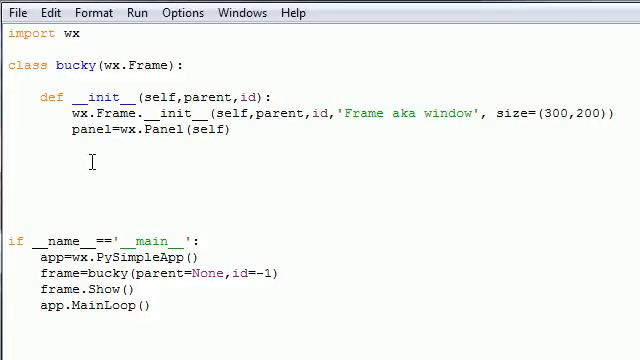
Start box=wx.SingleChoiceDialog with no parent and the prompt 'Whats ur fav food?'
{"action": "type", "text": "box"}
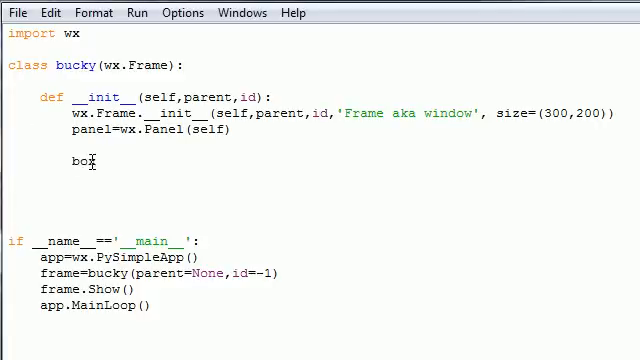
{"action": "type", "text": "="}
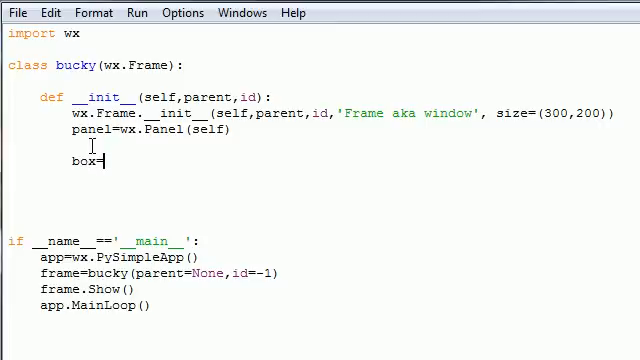
{"action": "type", "text": "wx"}
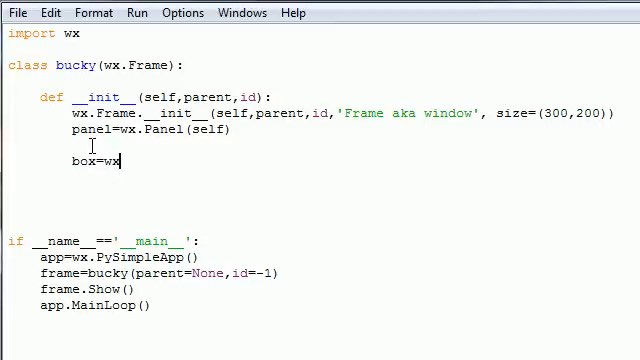
{"action": "type", "text": "."}
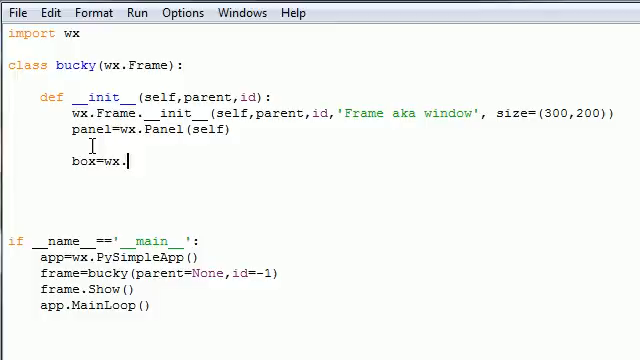
{"action": "type", "text": "SingleCho"}
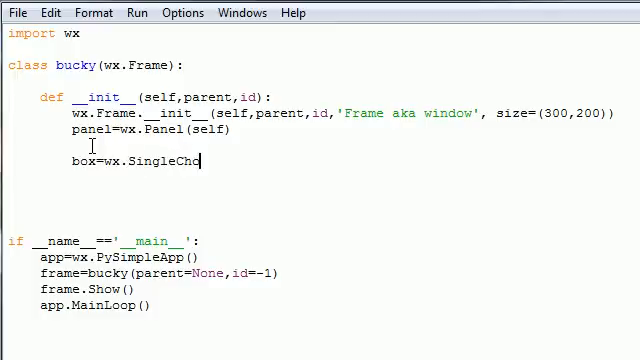
{"action": "type", "text": "iceDial"}
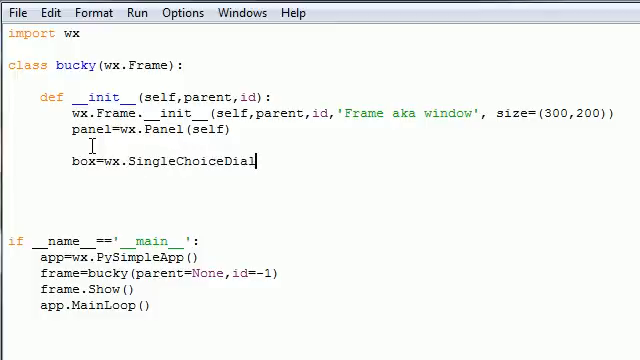
{"action": "type", "text": "og()"}
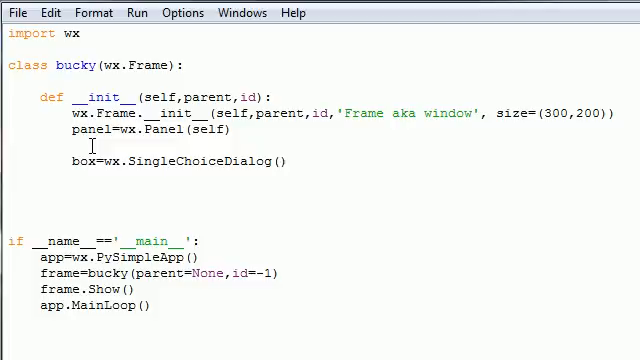
{"action": "type", "text": "None"}
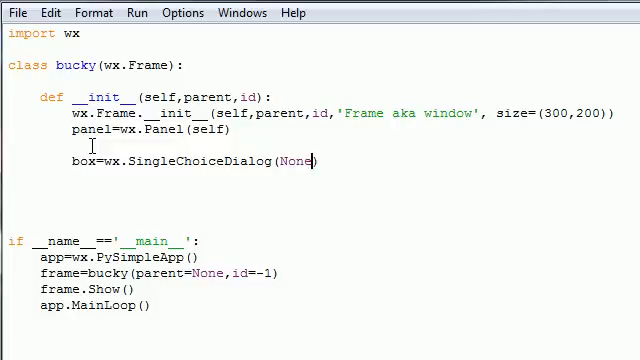
{"action": "type", "text": ",'Whats ur fav"}
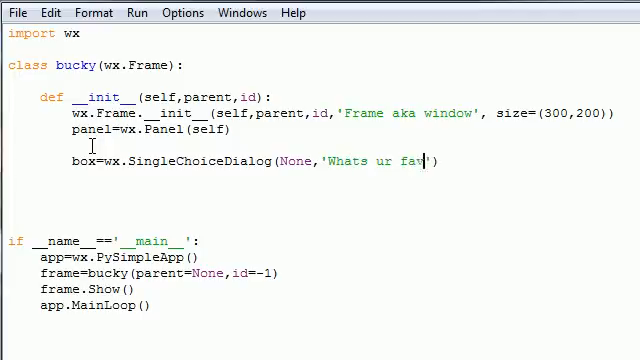
{"action": "type", "text": "food?"}
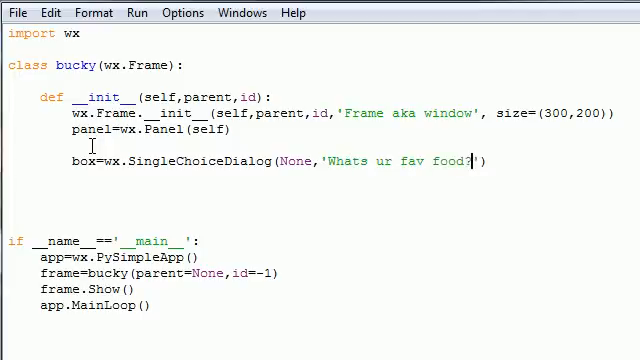
{"action": "type", "text": ","}
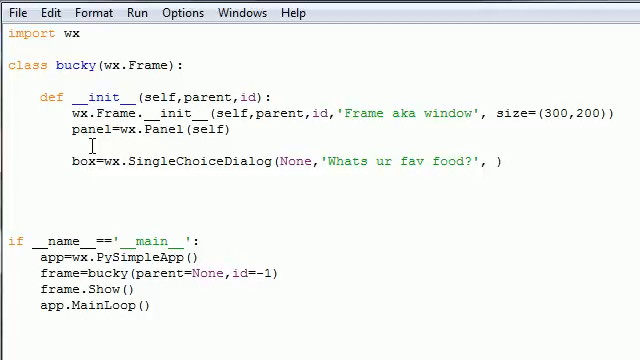
Add the 'Title' caption and an empty choices list [] to the dialog call
{"action": "type", "text": "T'"}
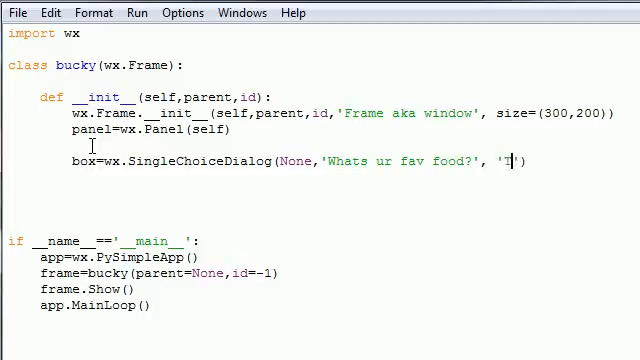
{"action": "type", "text": "itle"}
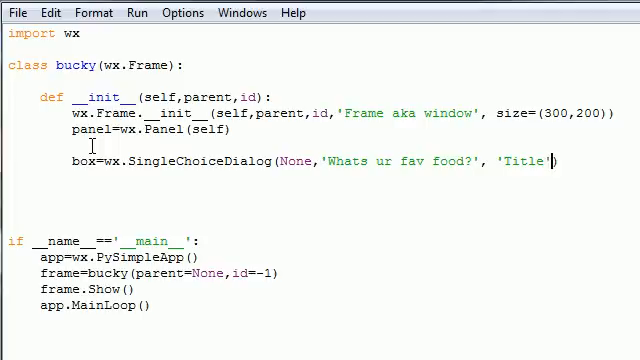
{"action": "type", "text": ","}
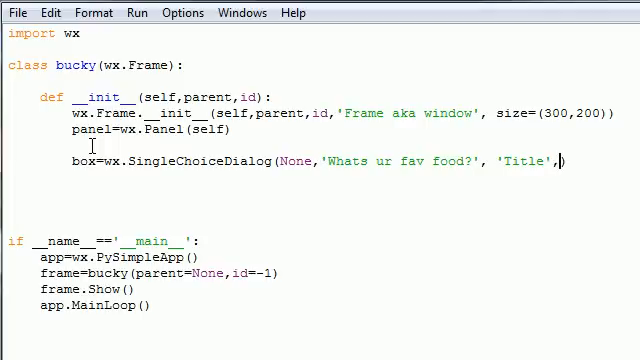
{"action": "type", "text": "[]"}
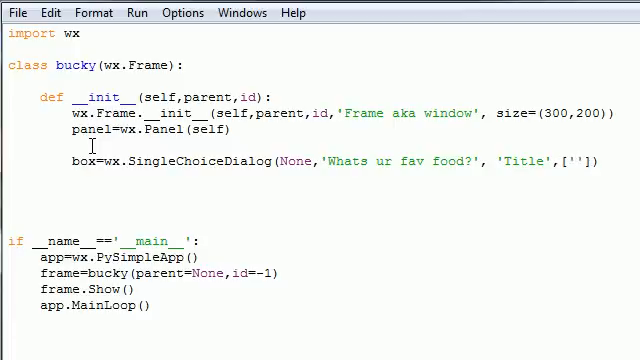
Enter 'Tuna' as the first food choice in the list
{"action": "type", "text": "Tuna"}
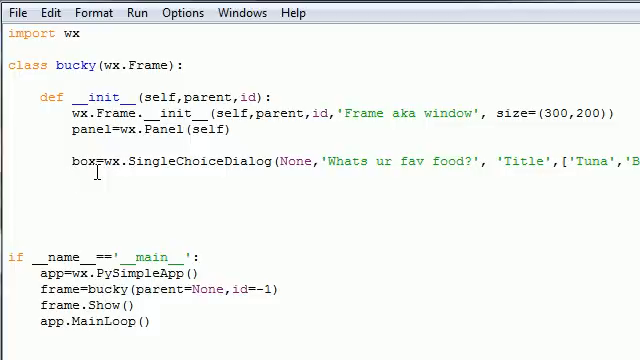
Write the condition if box.ShowModal()==wx.ID_OK below the dialog line
{"action": "type", "text": "if"}
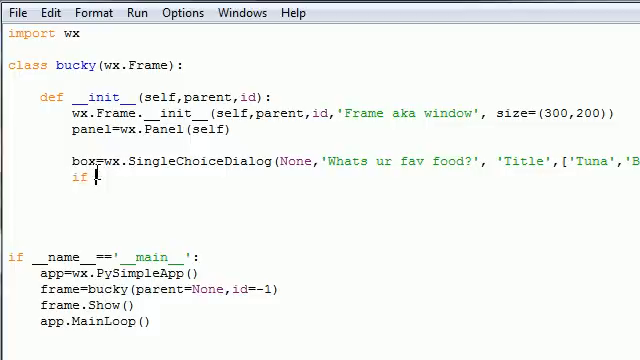
{"action": "type", "text": "box."}
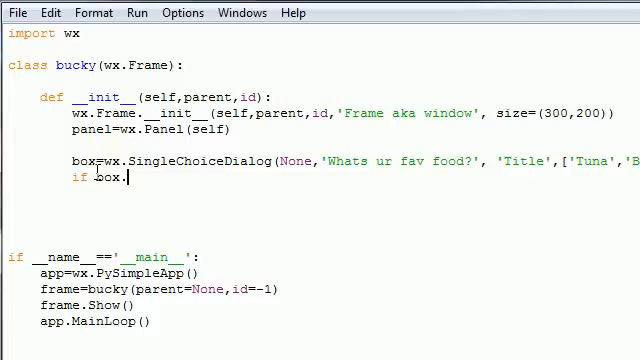
{"action": "type", "text": "ShowModal"}
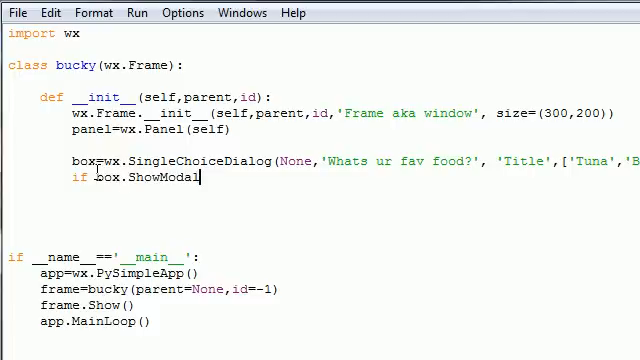
{"action": "type", "text": "()"}
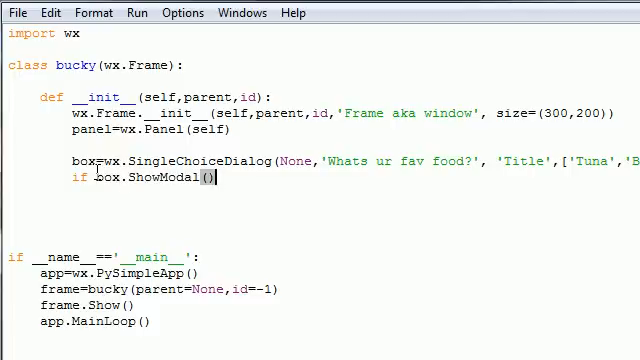
{"action": "type", "text": "=="}
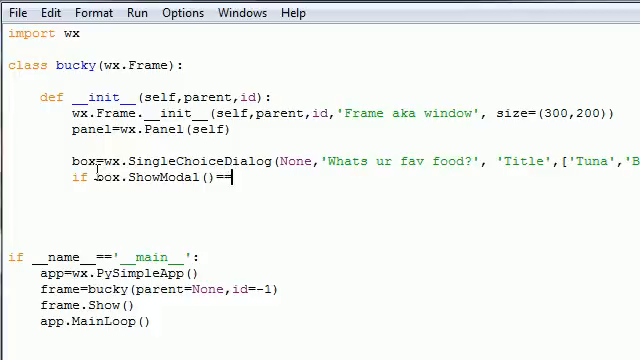
{"action": "type", "text": "wx"}
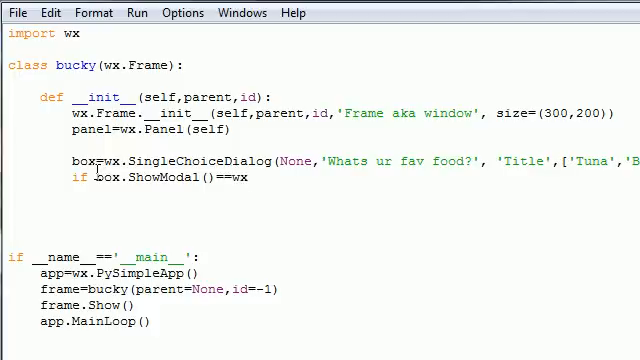
{"action": "type", "text": ".ID_"}
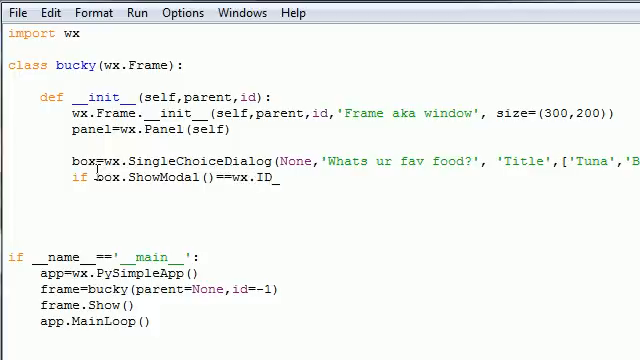
{"action": "type", "text": "OK:"}
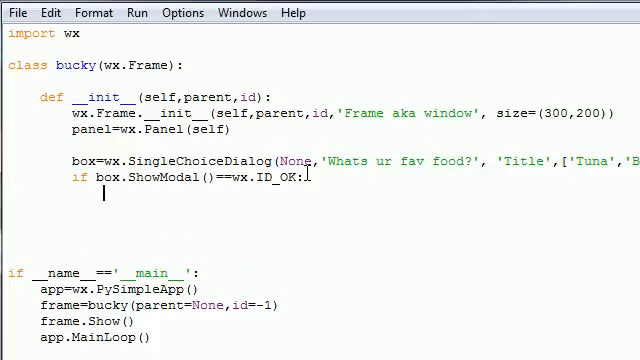
Assign answer=box.GetStringSelection() inside the OK block
{"action": "type", "text": "answ"}
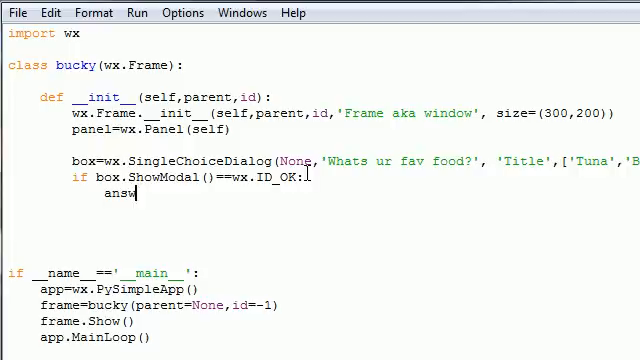
{"action": "type", "text": "er=bo"}
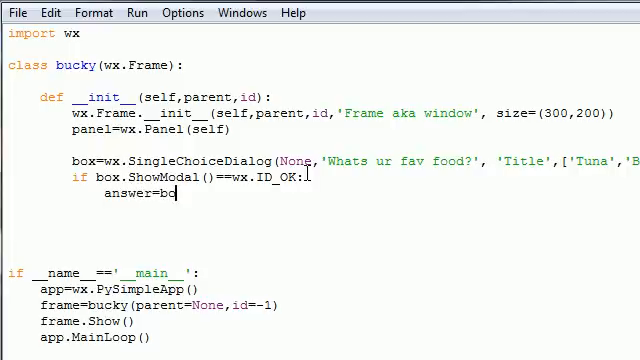
{"action": "type", "text": "x"}
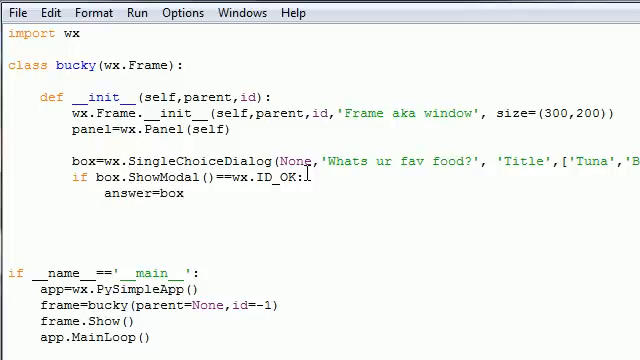
{"action": "type", "text": ".Get"}
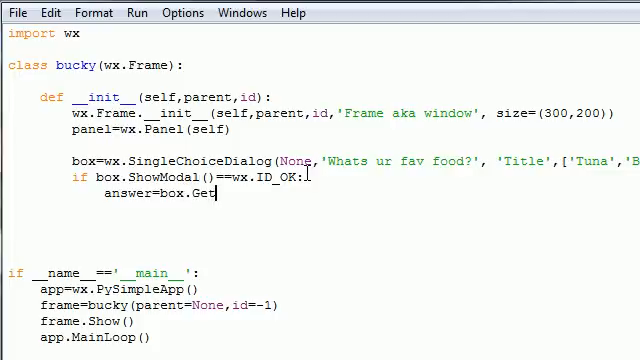
{"action": "type", "text": "String"}
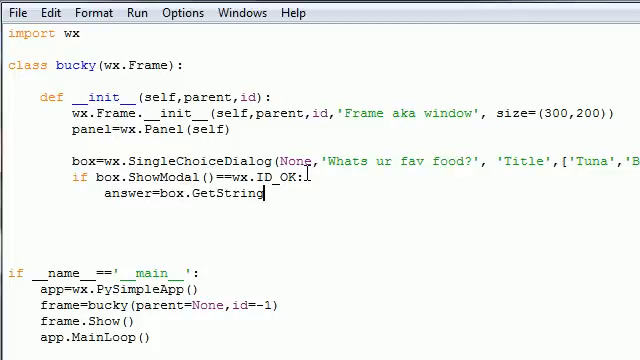
{"action": "type", "text": "Selec"}
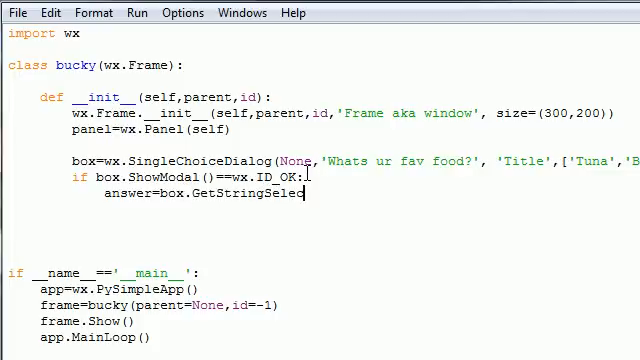
{"action": "type", "text": "tion("}
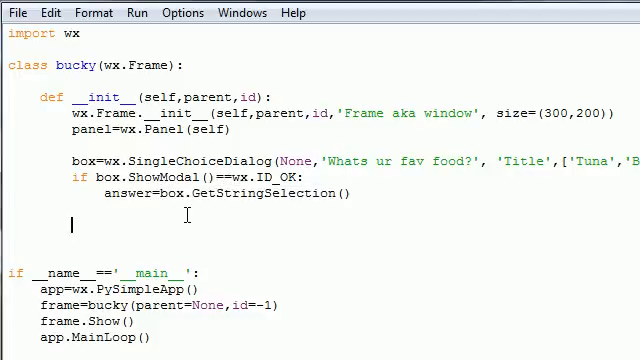
{"action": "left_click", "coordinate": [137, 12]}
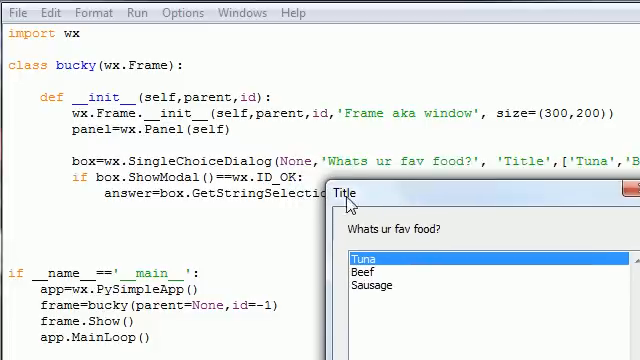
{"action": "mouse_move", "coordinate": [530, 190]}
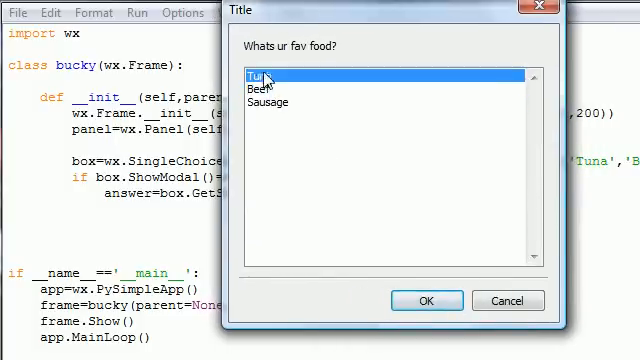
Select Sausage in the food dialog and confirm with OK
{"action": "left_click", "coordinate": [268, 102]}
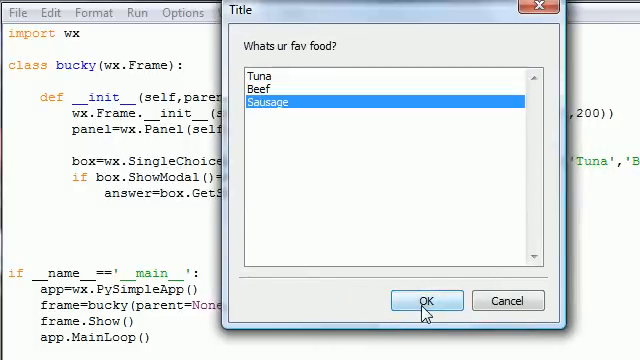
{"action": "left_click", "coordinate": [424, 300]}
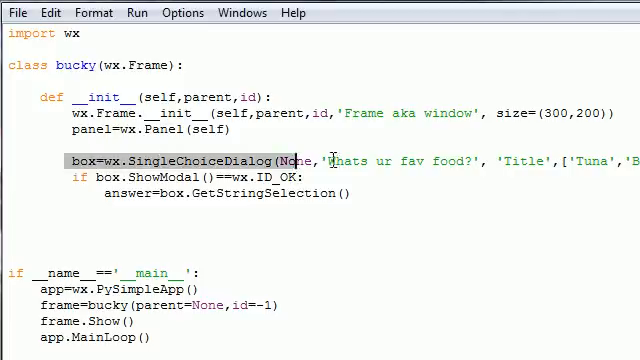
{"action": "scroll", "scroll_direction": "right", "scroll_amount": 3}
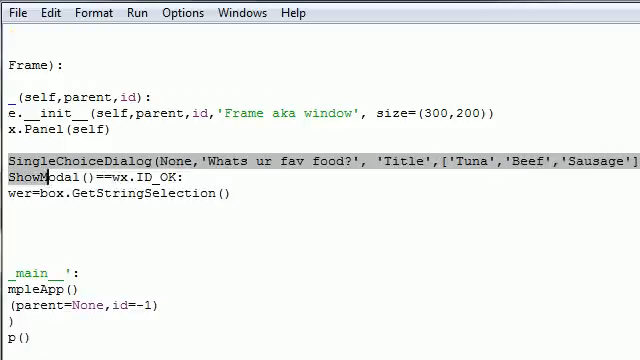
{"action": "scroll", "scroll_direction": "left", "scroll_amount": 3}
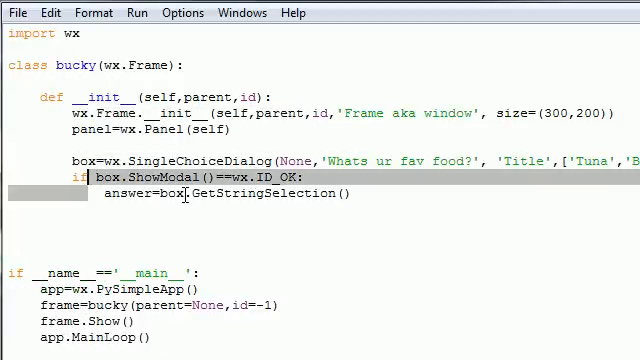